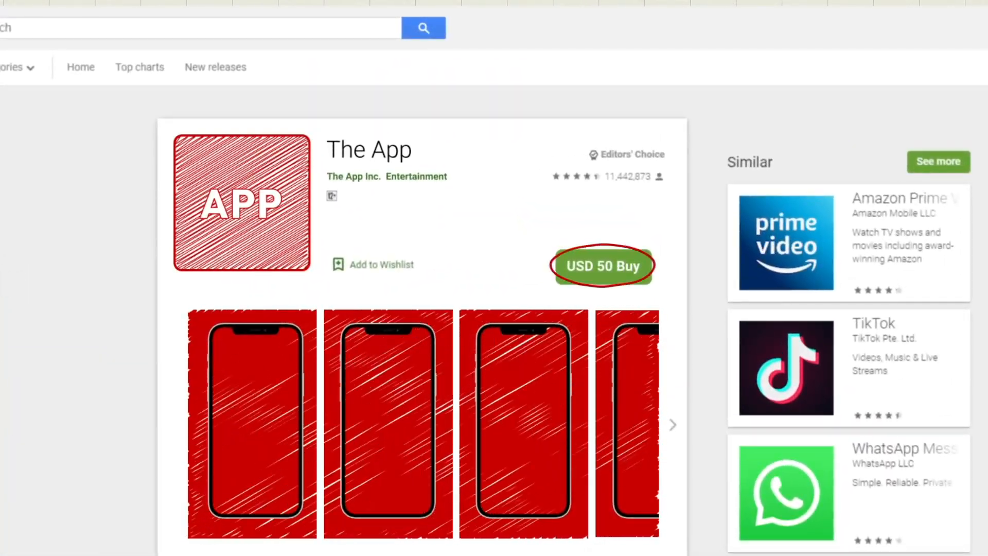
Scroll the Gartner article to the quote predicting subscription-based business models by 2020
{"action": "left_click", "coordinate": [601, 266]}
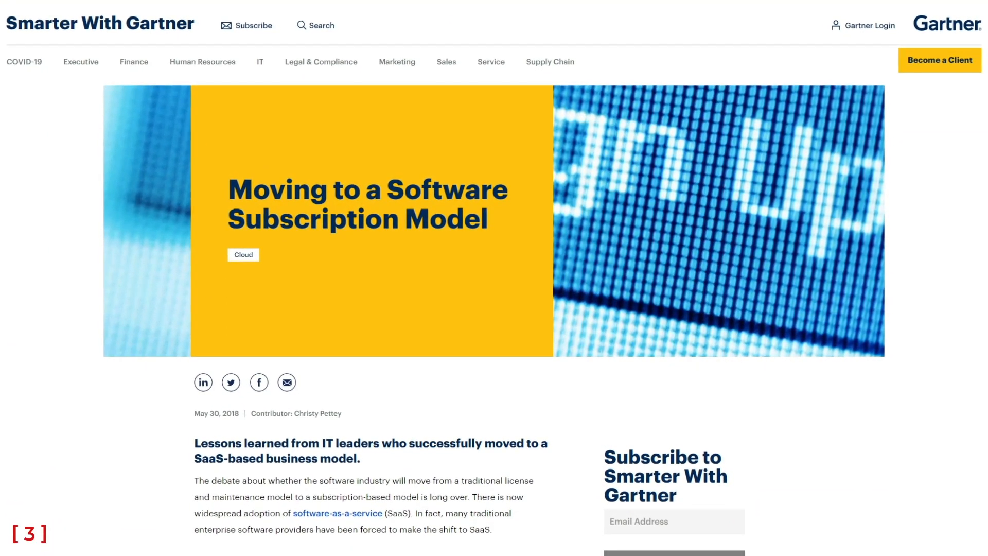
{"action": "scroll", "scroll_direction": "down", "scroll_amount": 3}
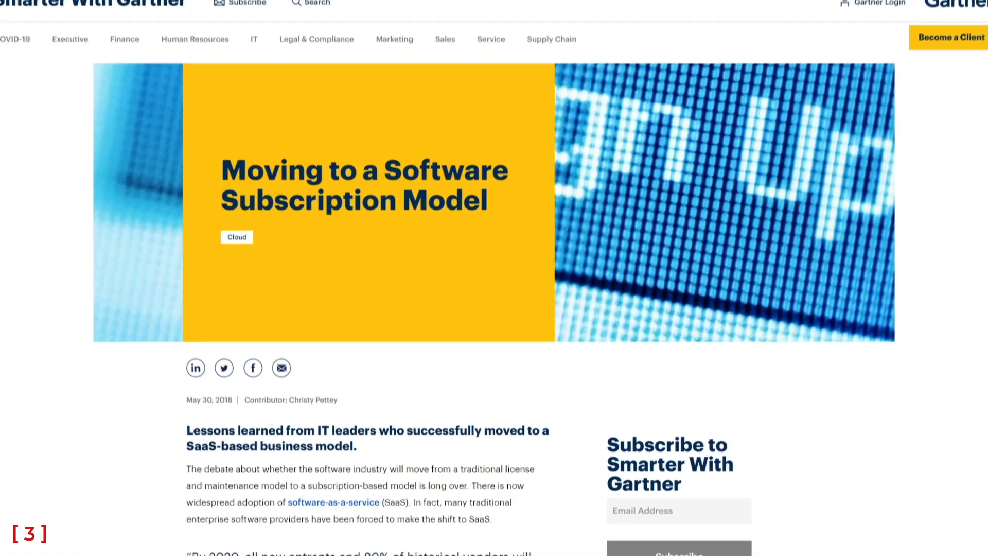
{"action": "scroll", "scroll_direction": "down", "scroll_amount": 3}
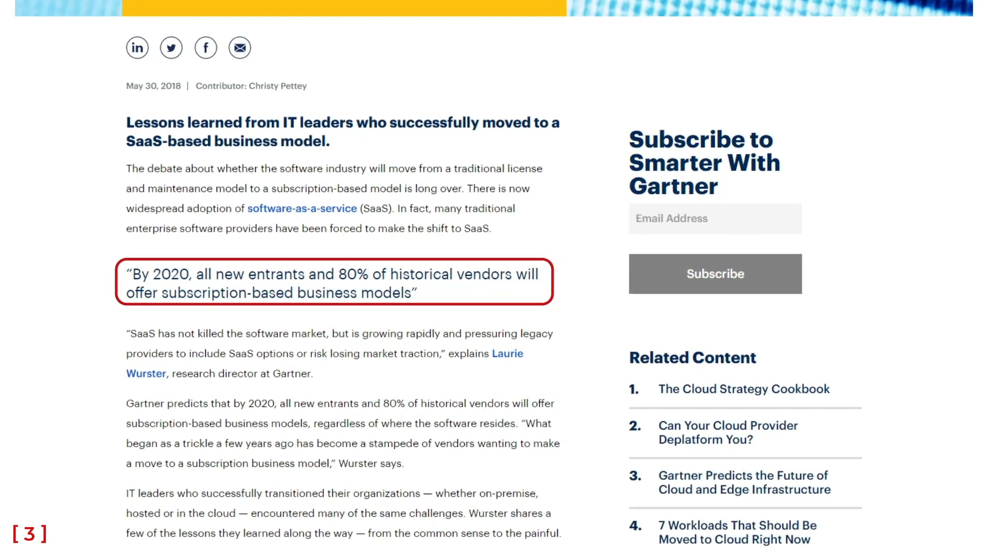
{"action": "scroll", "scroll_direction": "up", "scroll_amount": 3}
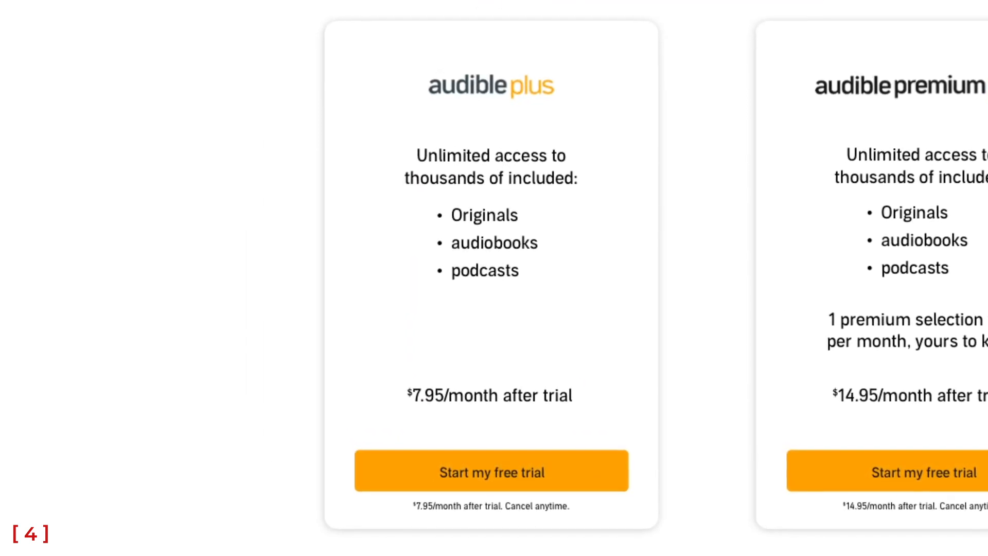
Scroll right to show the $14.95/month Audible Premium Plus card beside Audible Plus
{"action": "scroll", "scroll_direction": "right", "scroll_amount": 3}
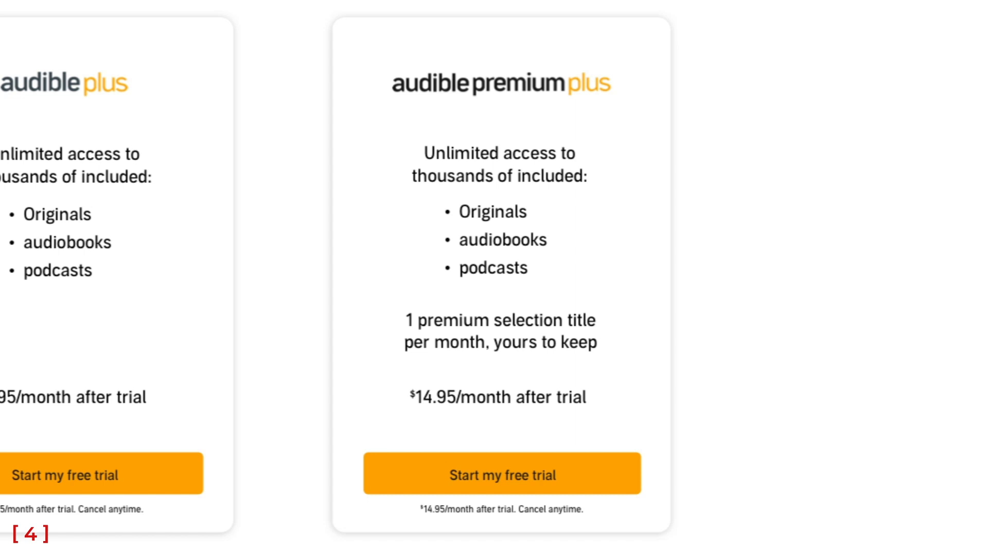